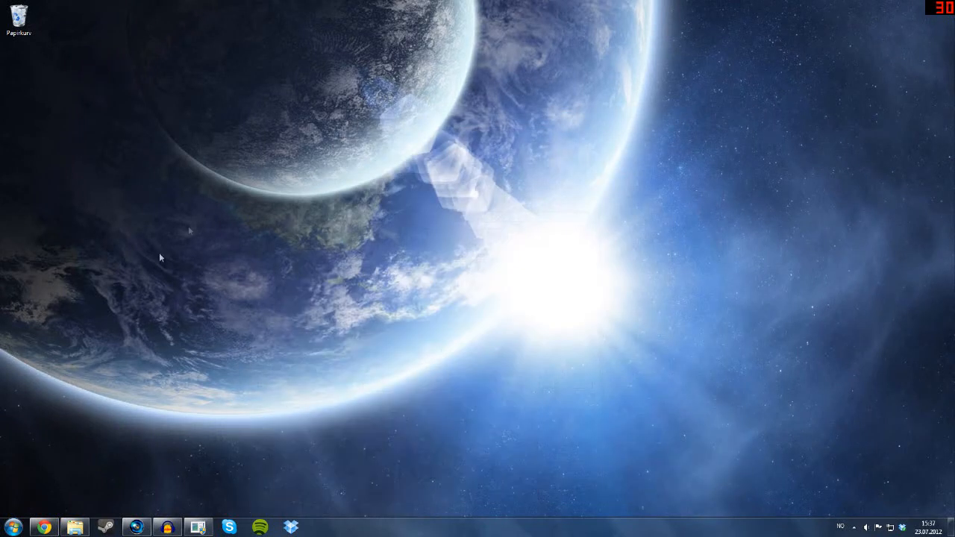
mouse_move(38, 504)
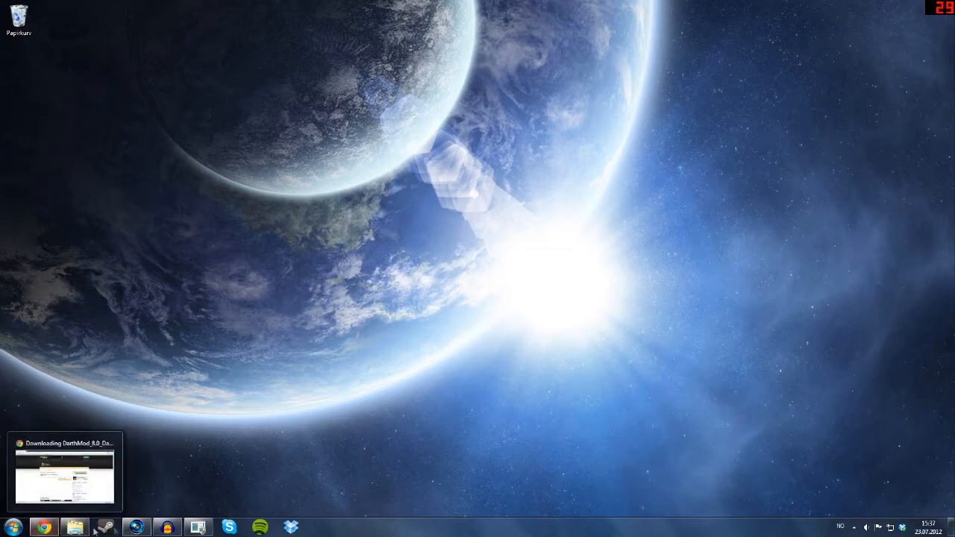
Run the downloaded DarthMod 8.0 Dark Edition .exe, allowing it past the security warning.
click(65, 474)
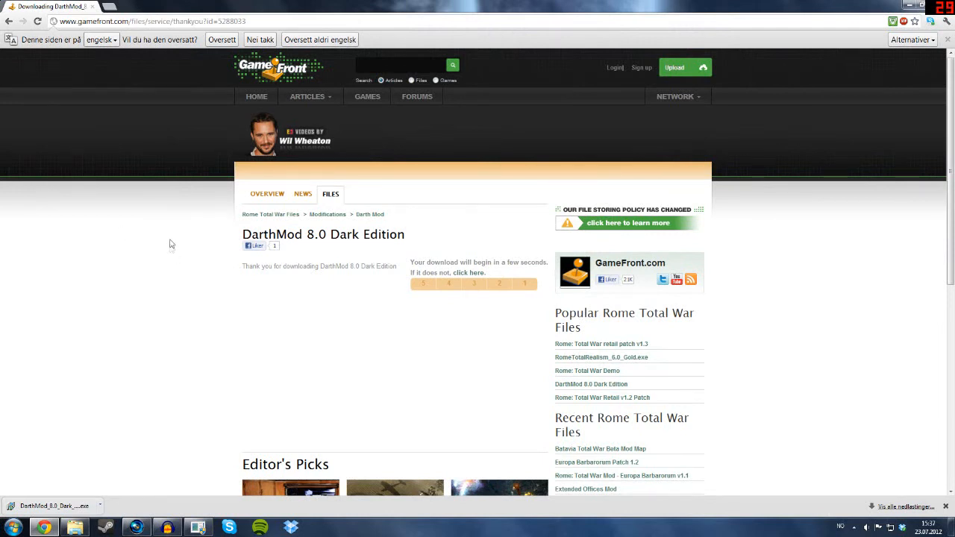
click(308, 95)
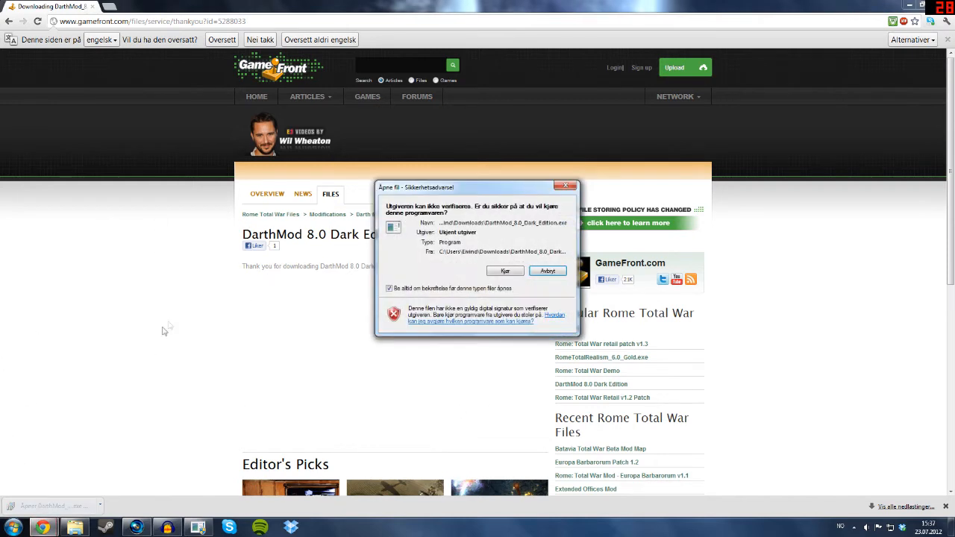
click(504, 271)
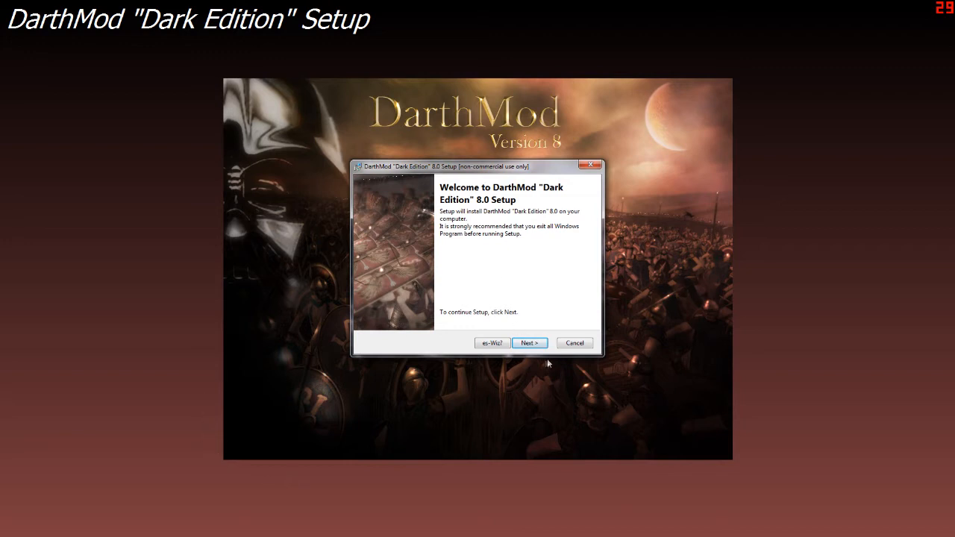
mouse_move(552, 384)
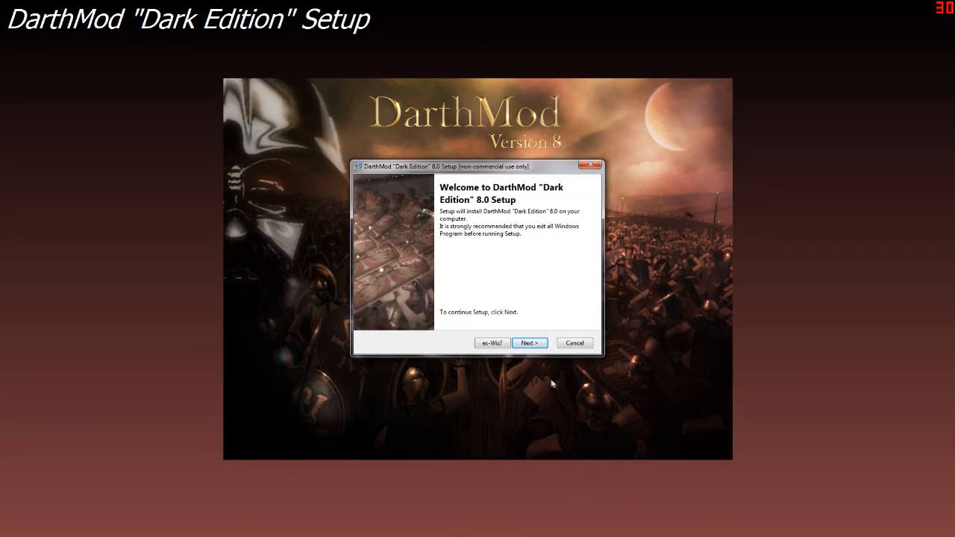
Advance through the welcome, license agreement and readme pages to the destination step.
click(529, 341)
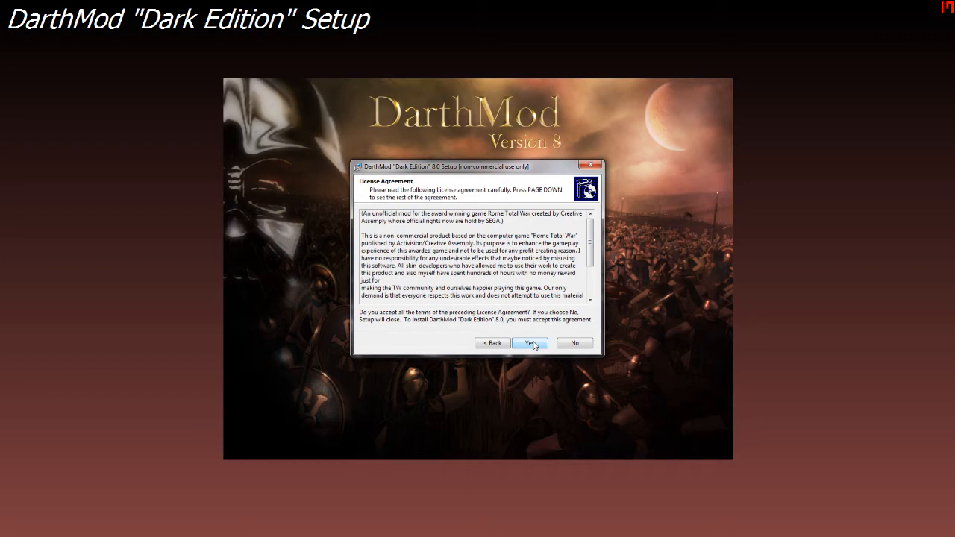
click(530, 343)
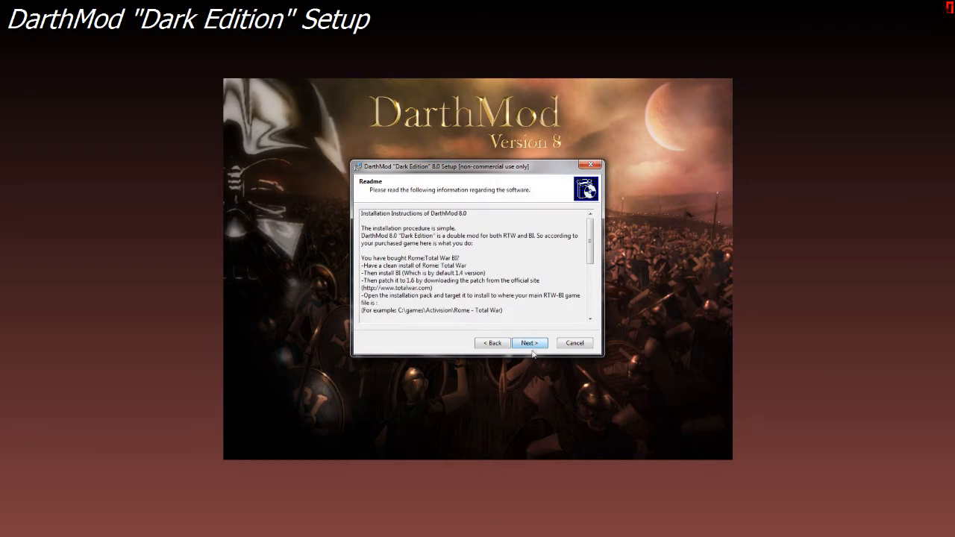
click(528, 341)
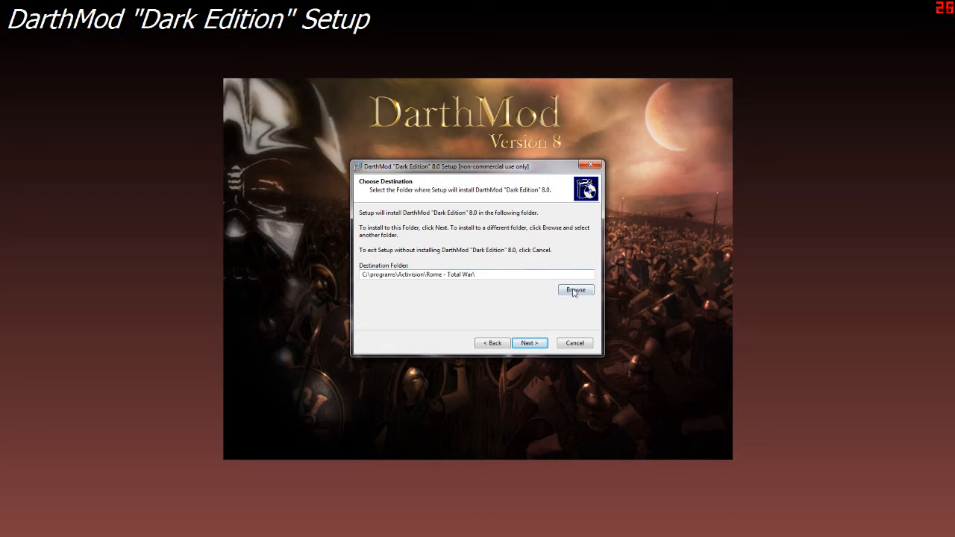
Browse to Local disk (C:), create a darth folder there and accept C:\darth as destination.
click(576, 290)
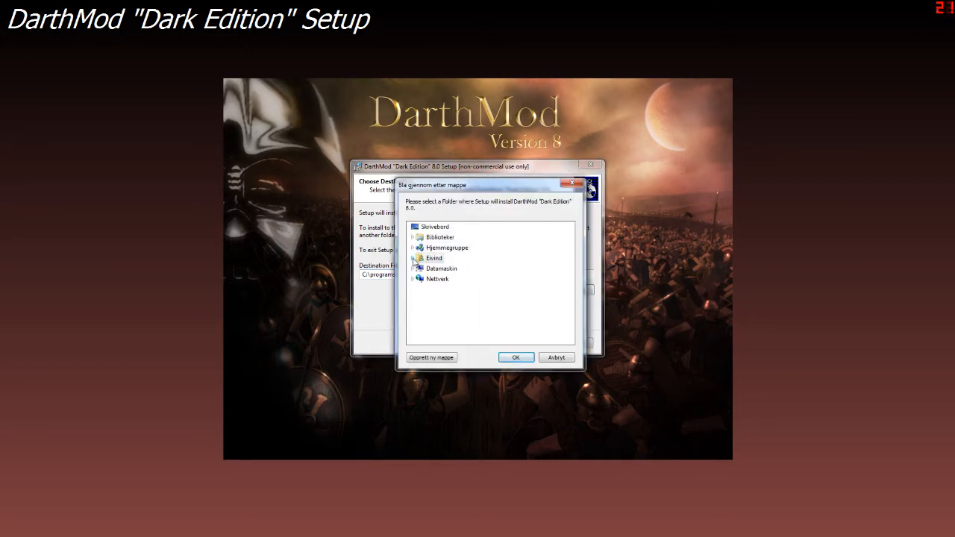
click(433, 257)
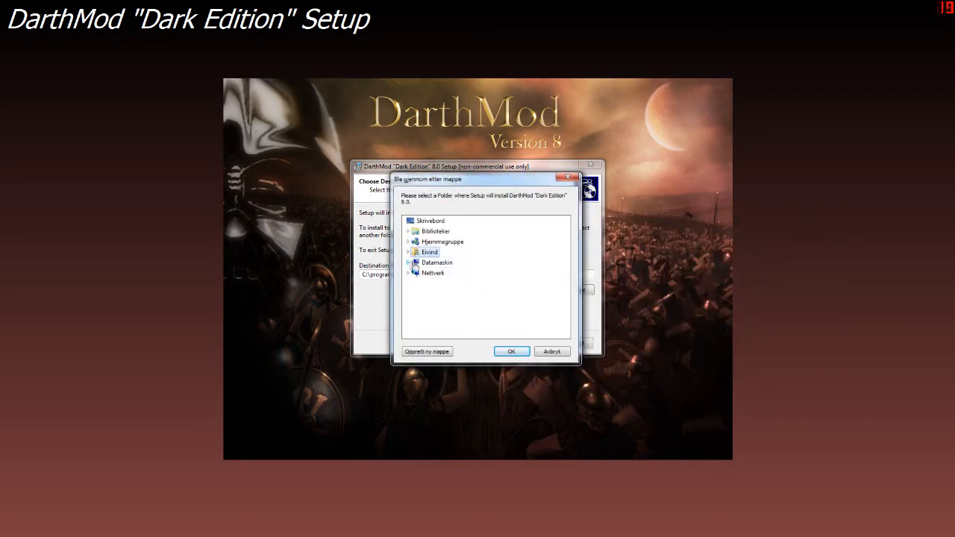
click(408, 262)
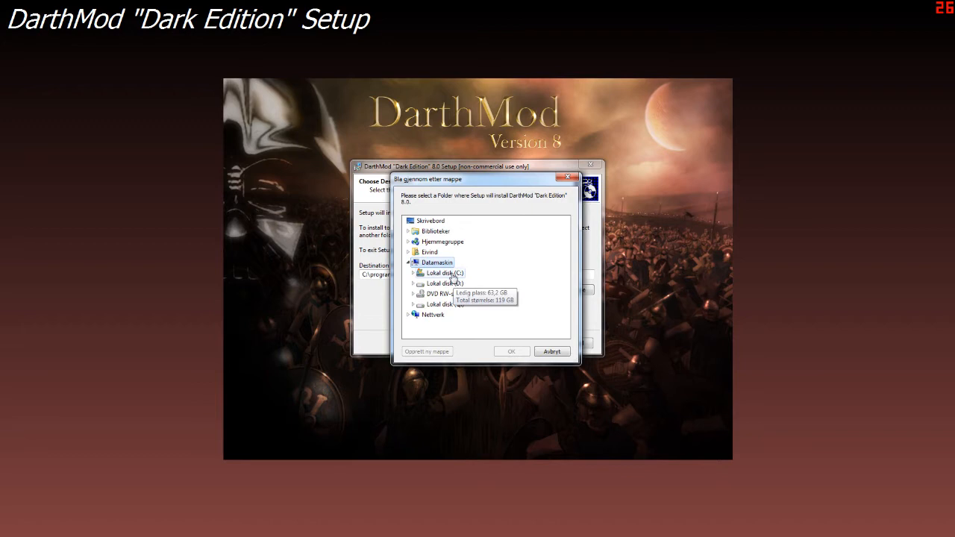
click(415, 271)
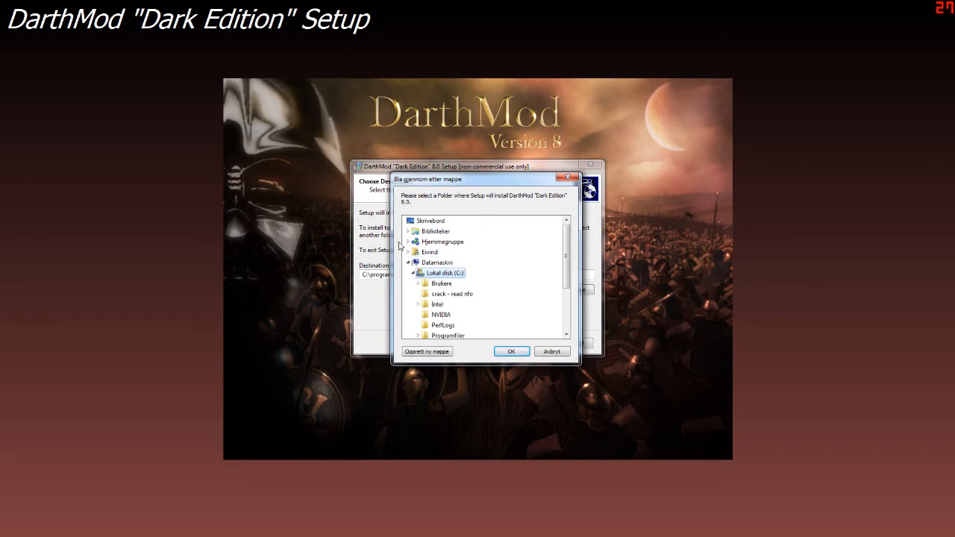
click(510, 352)
text(C:\darth)
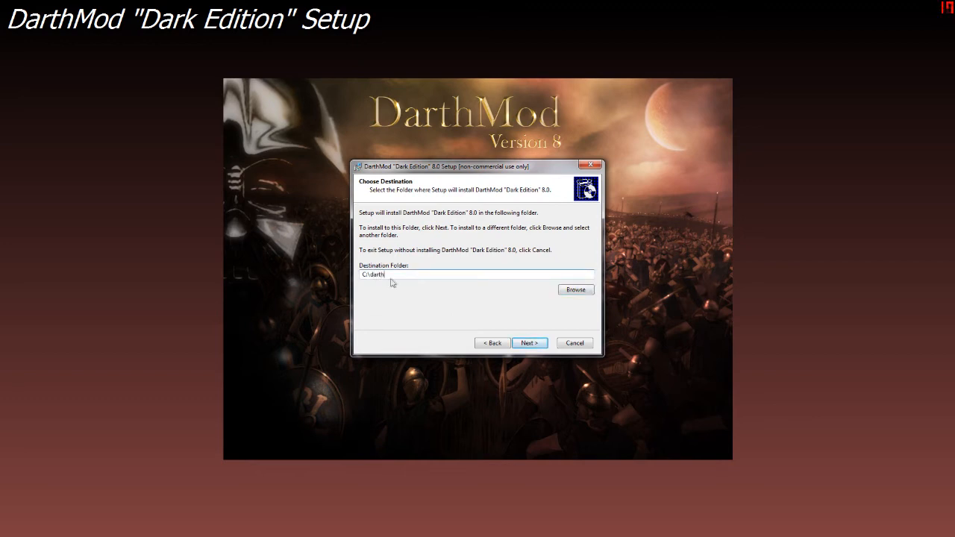
click(528, 342)
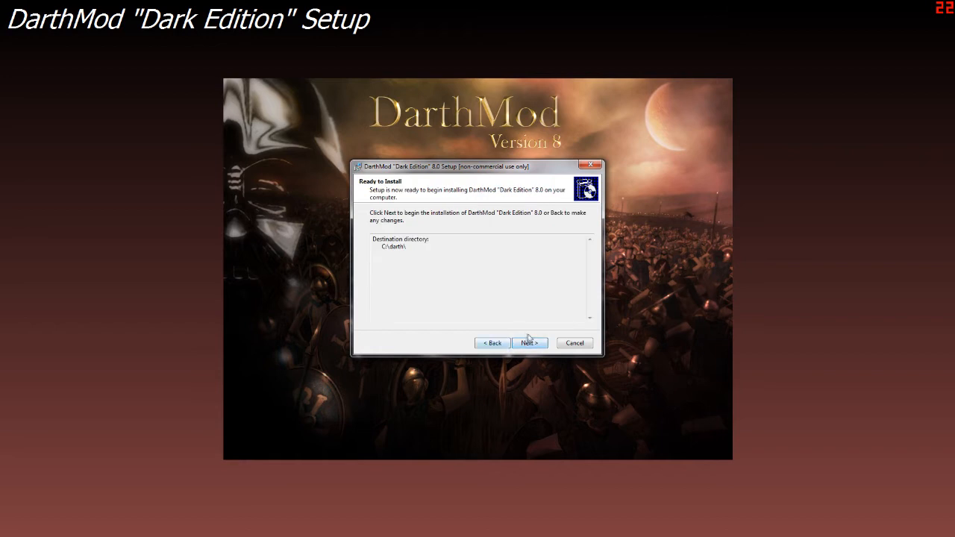
Start the installation from the Ready to Install page and let it extract into C:\darth.
click(528, 341)
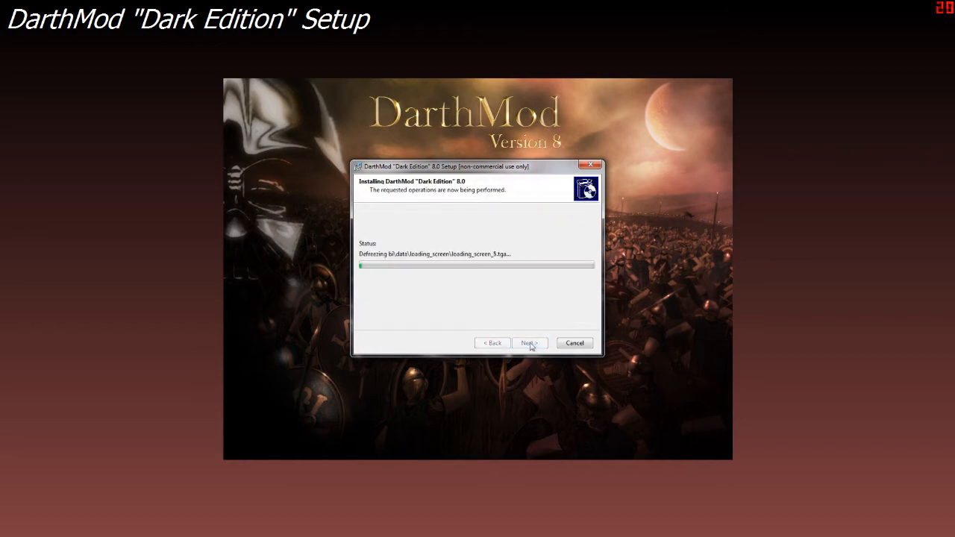
mouse_move(532, 322)
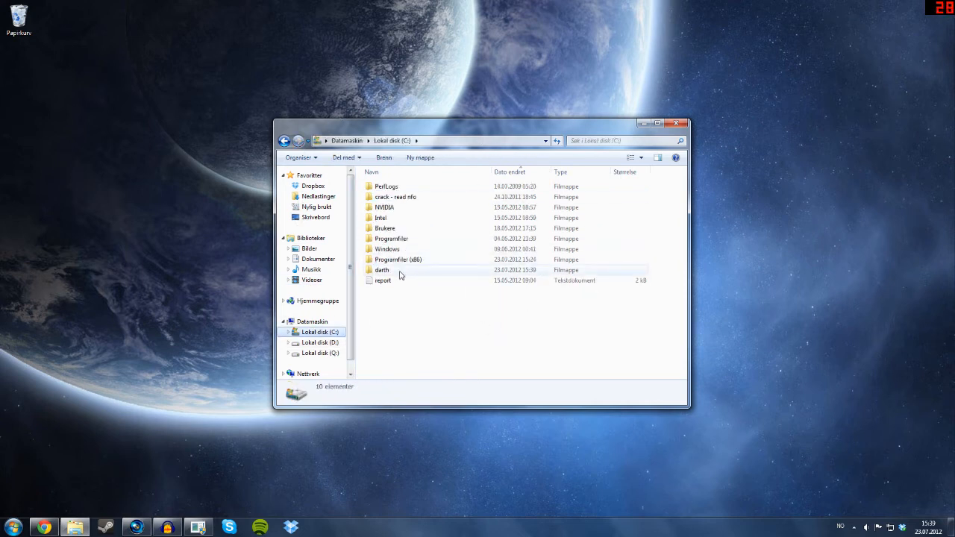
Navigate into C:\darth\data to view the mod's subfolders.
double_click(382, 268)
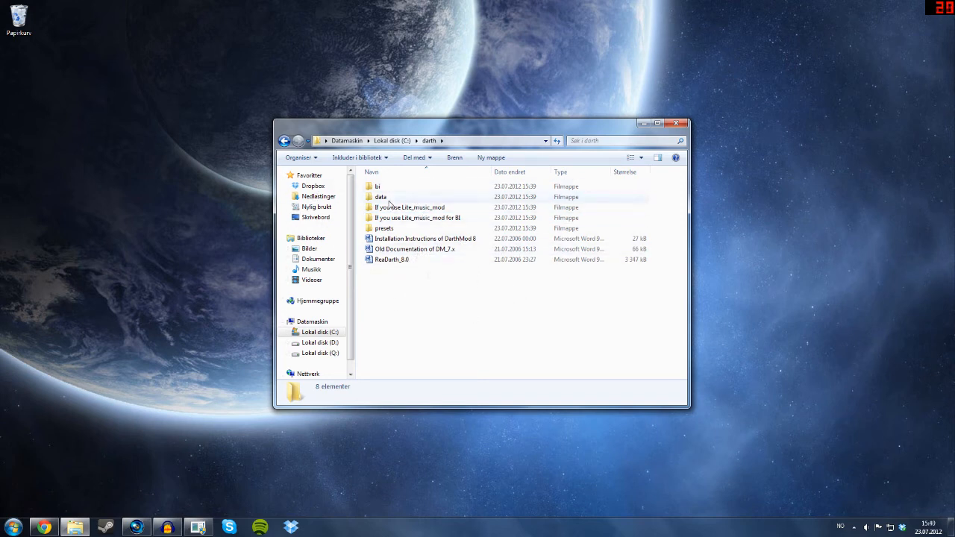
mouse_move(390, 201)
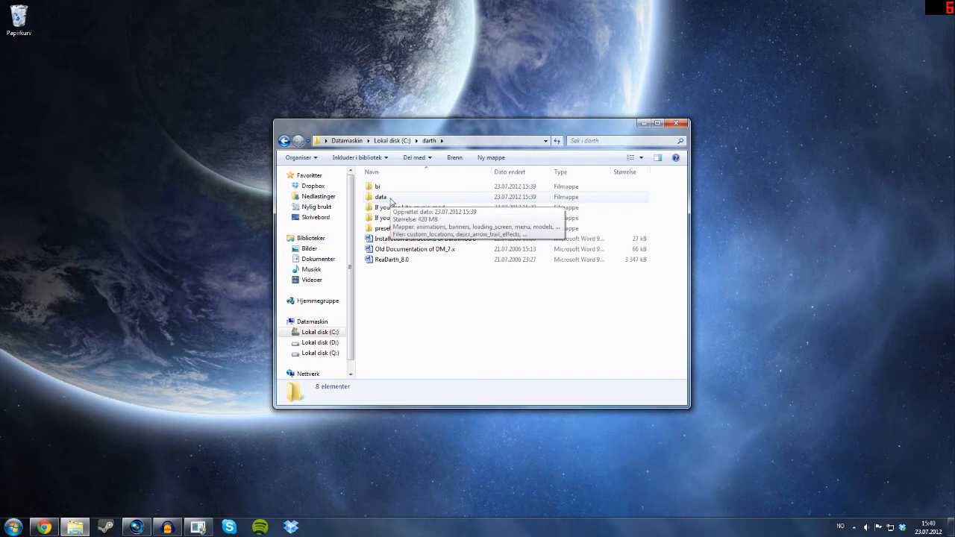
double_click(380, 197)
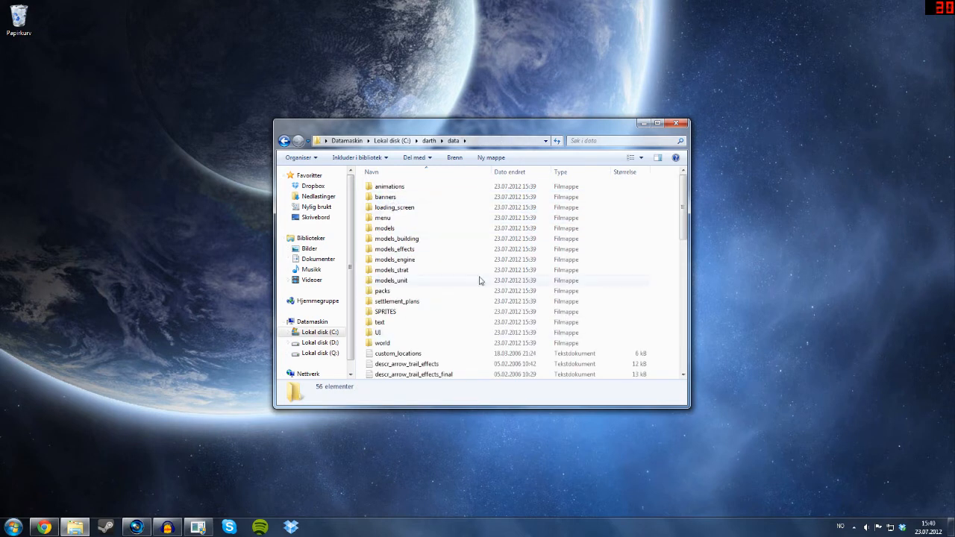
mouse_move(457, 230)
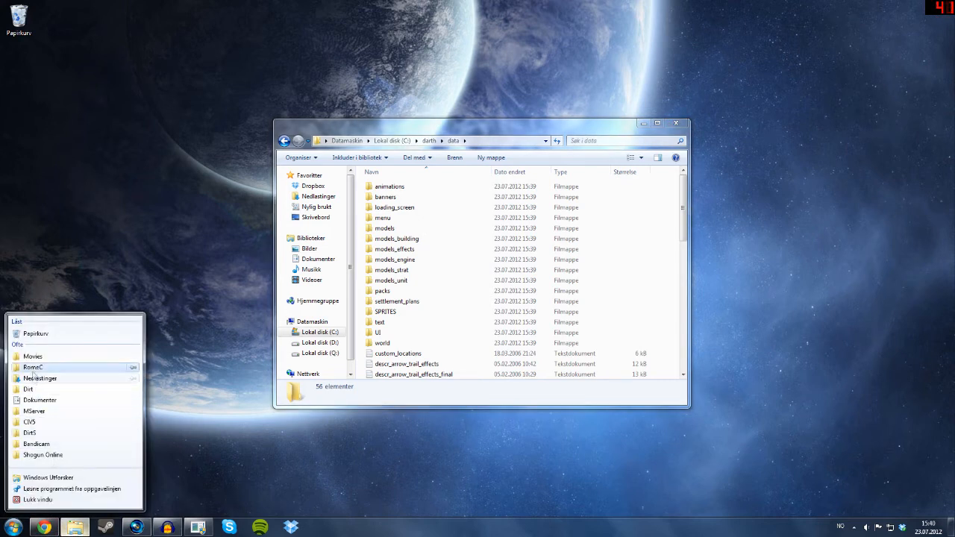
mouse_move(40, 379)
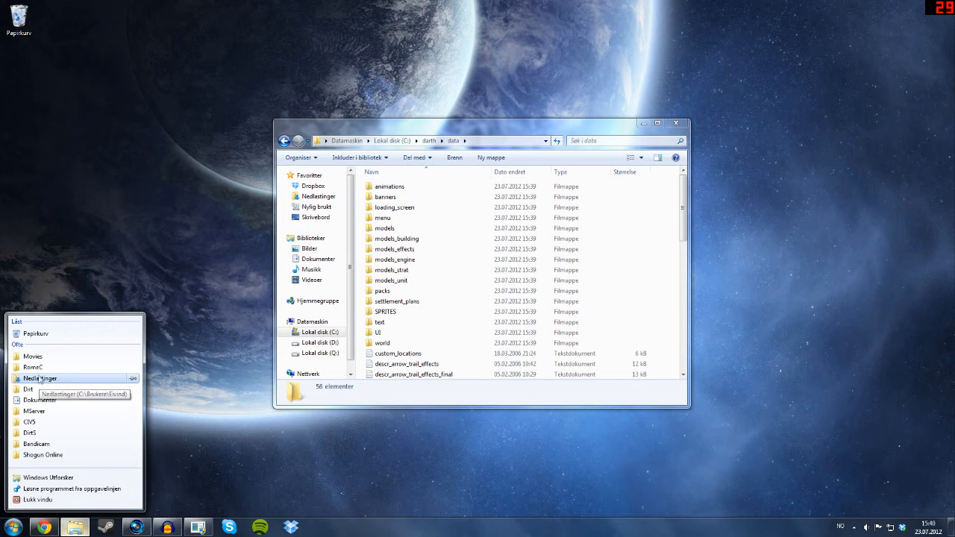
In a second window go to Steam > steamapps > common > Rome Total War Gold > data and place it on the right.
click(32, 367)
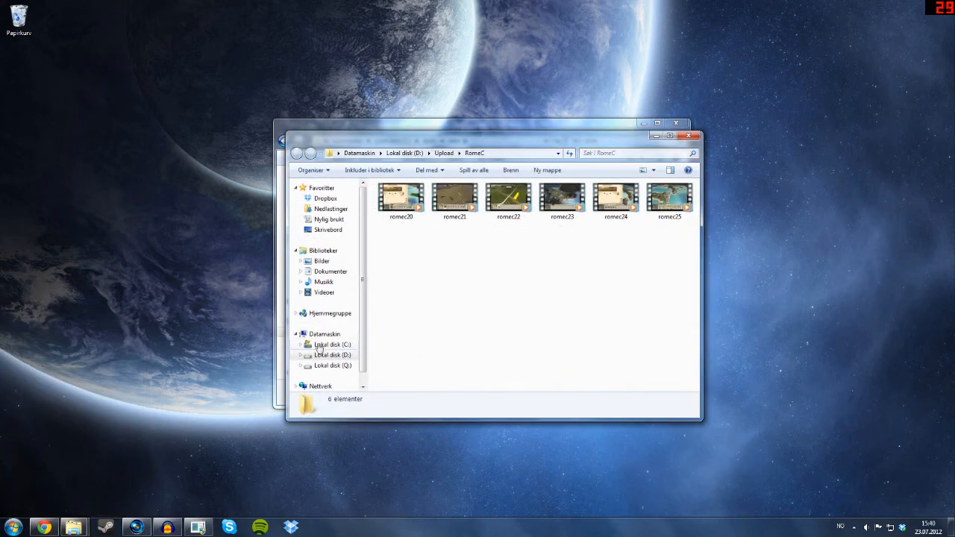
click(331, 355)
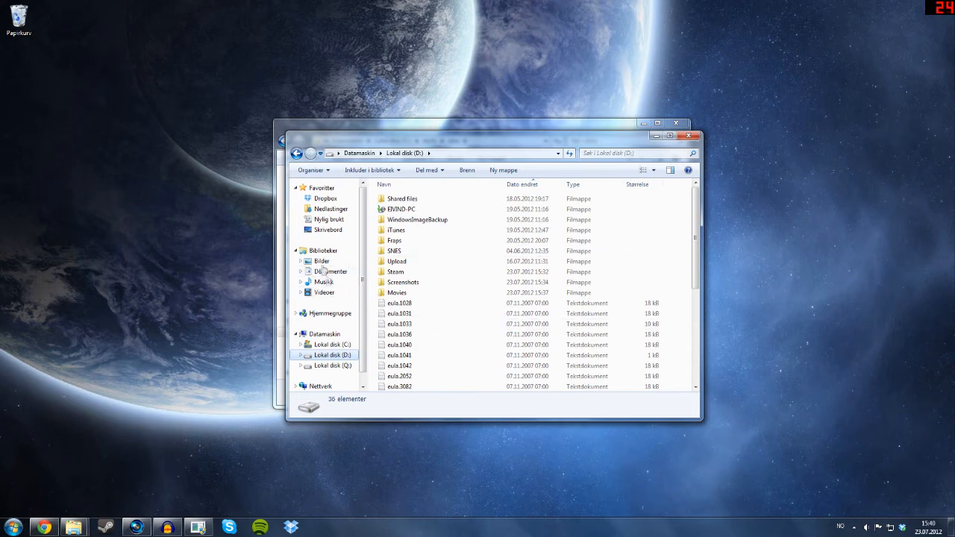
double_click(395, 271)
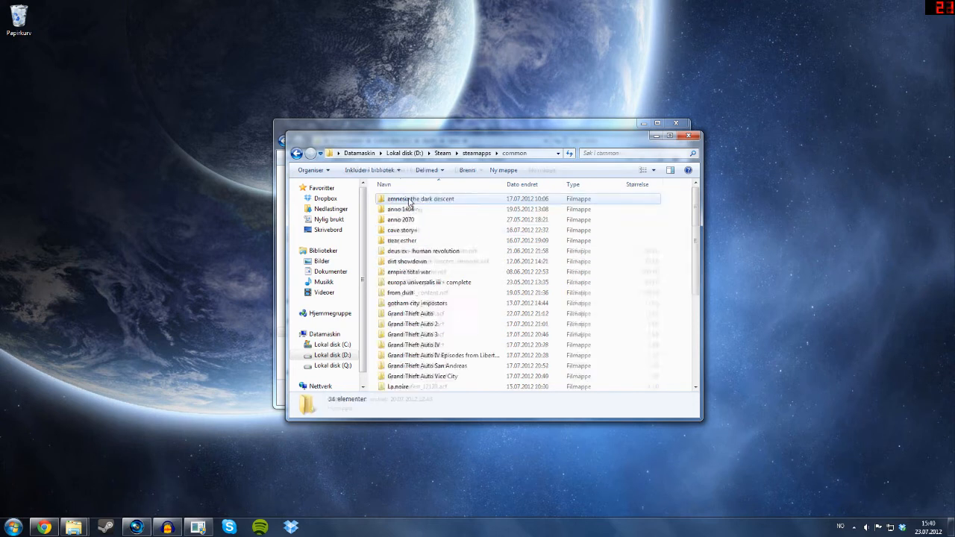
scroll(down, 3)
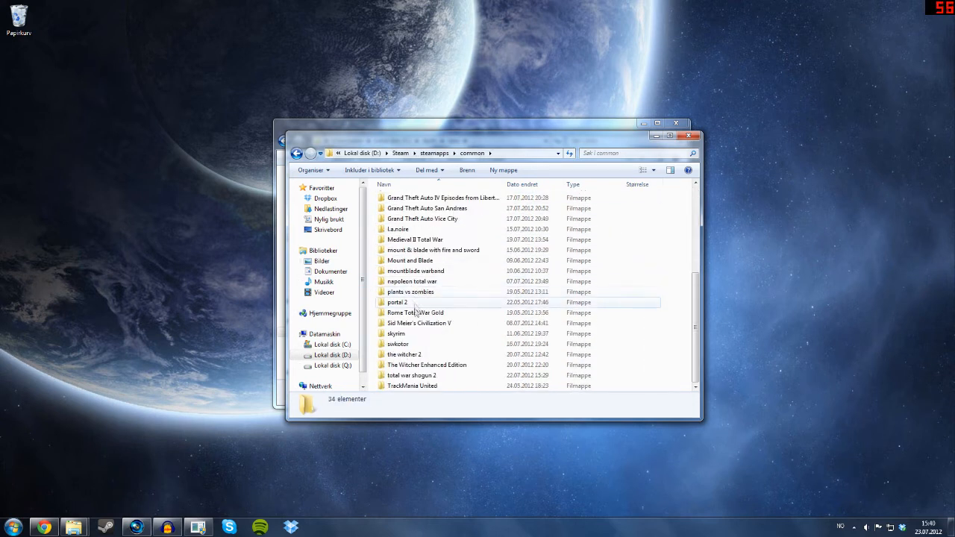
double_click(414, 313)
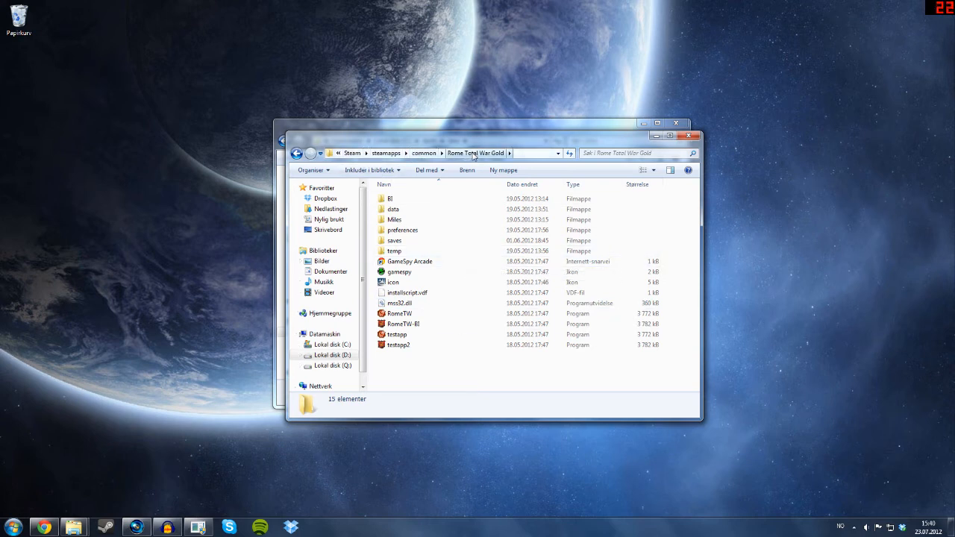
double_click(394, 209)
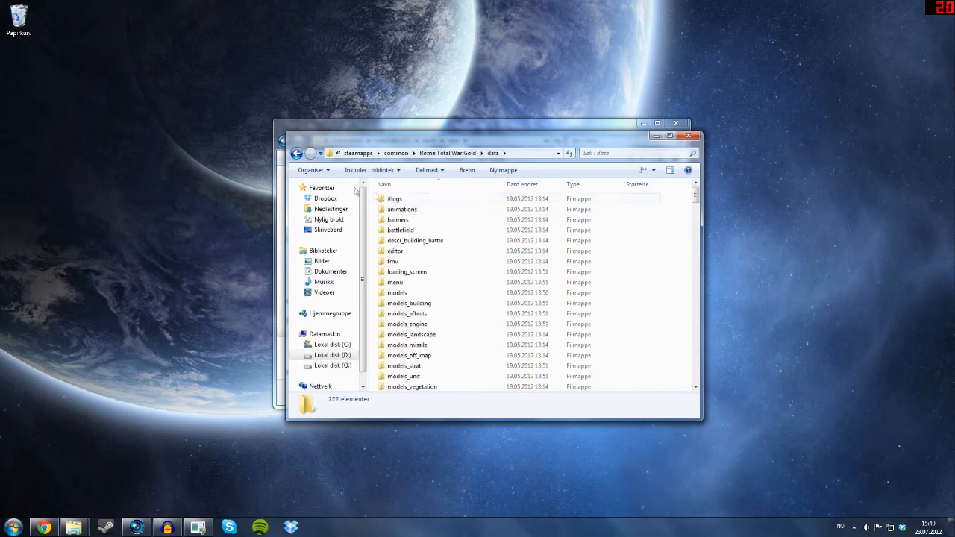
drag(484, 129, 499, 146)
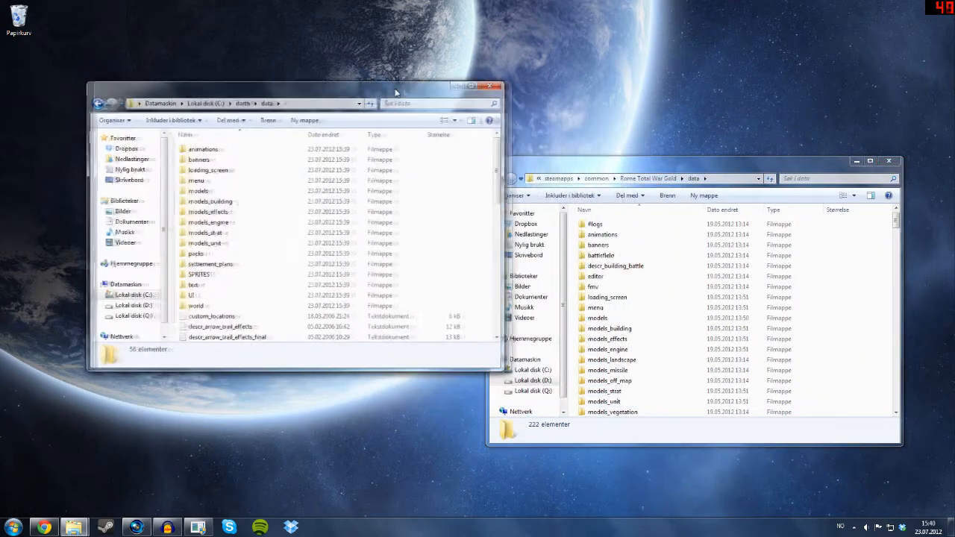
Drag all darth\data items onto the game's data folder, merging folders and replacing all conflicting files.
click(203, 150)
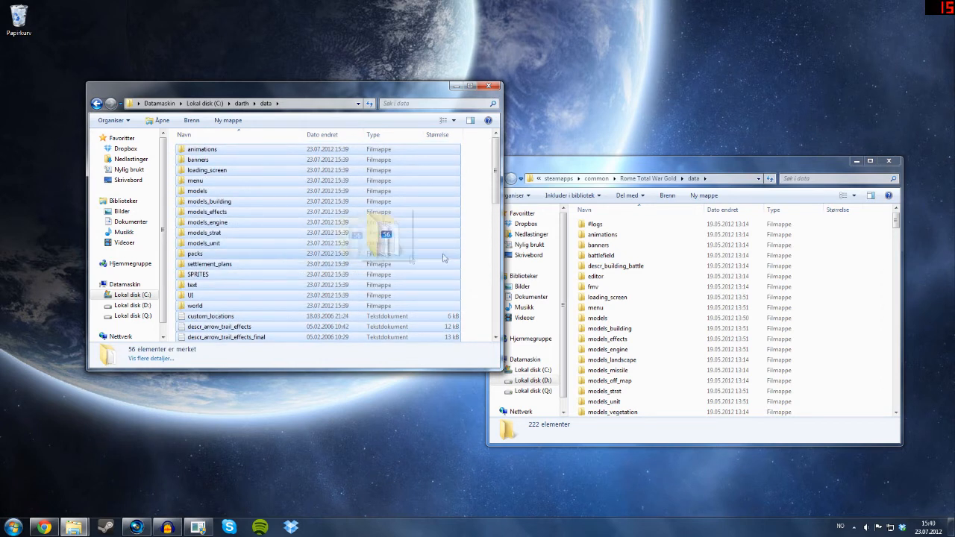
drag(384, 235, 671, 234)
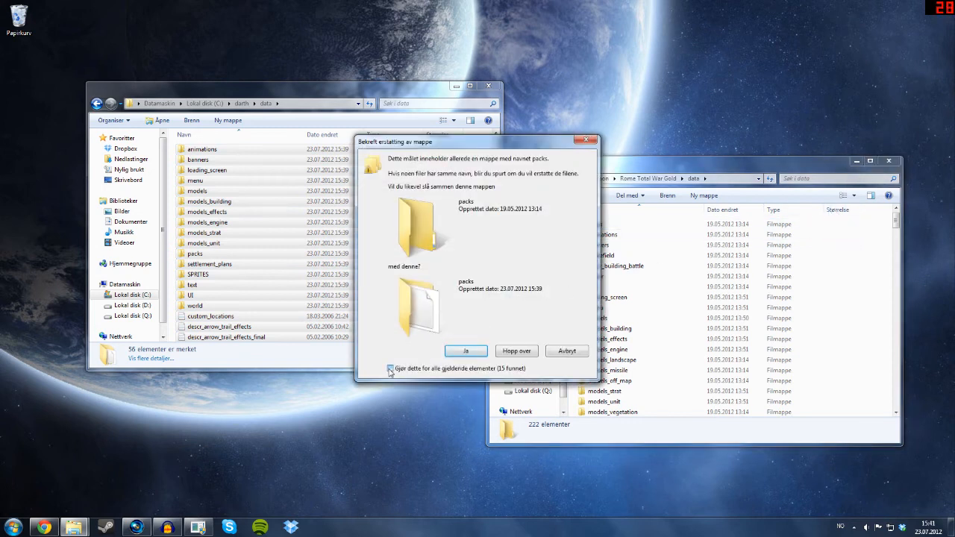
click(465, 350)
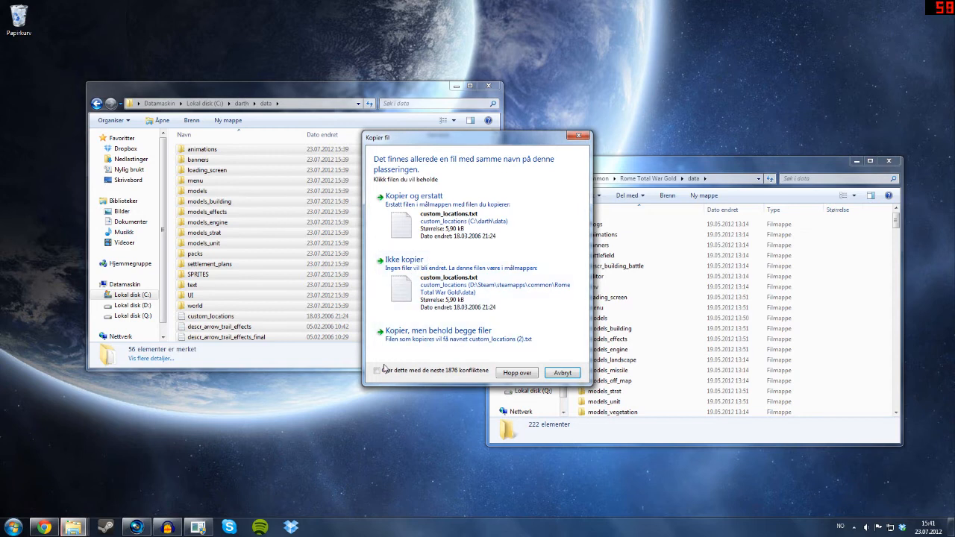
click(376, 369)
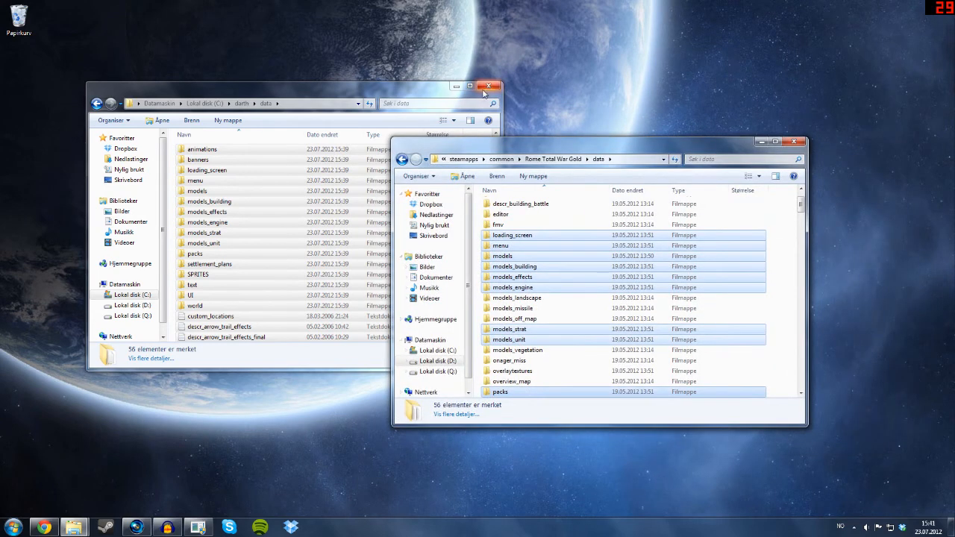
Close both data folder windows and bring up Steam from the taskbar.
click(489, 85)
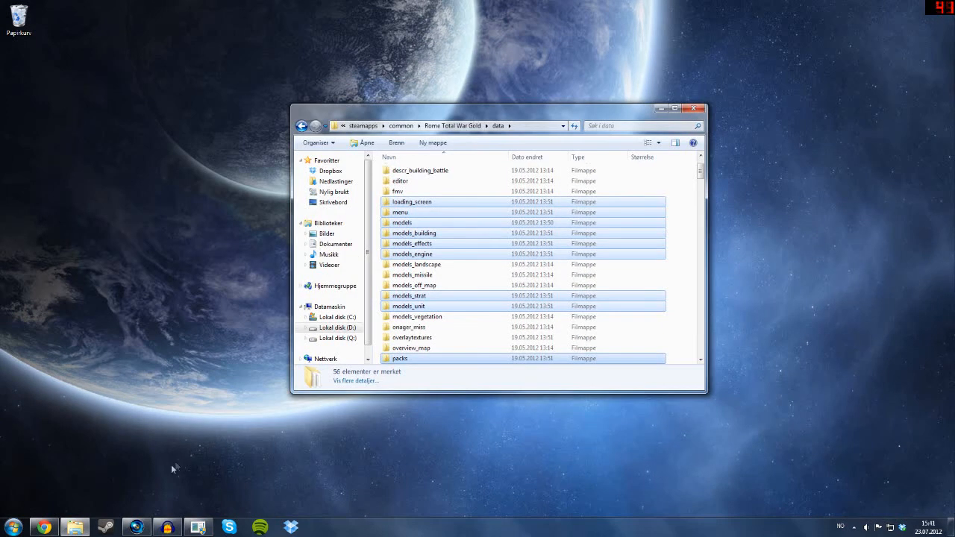
click(693, 107)
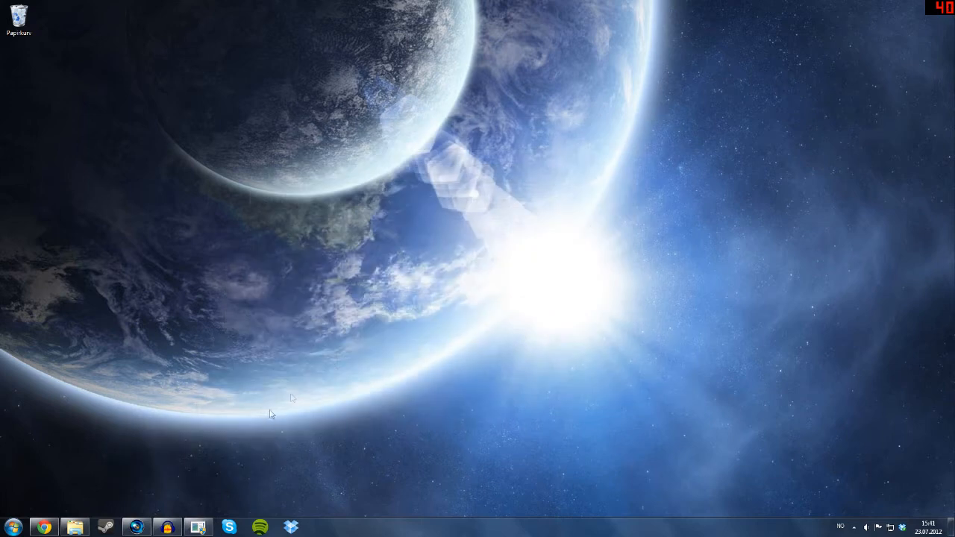
click(111, 528)
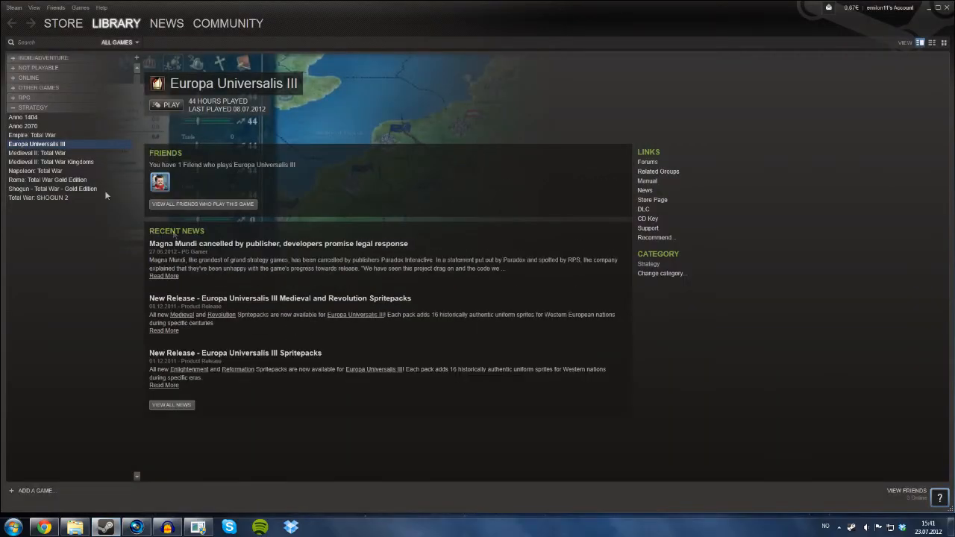
Select Rome: Total War Gold Edition in the library and play it with the base Gold Edition launch option.
click(48, 179)
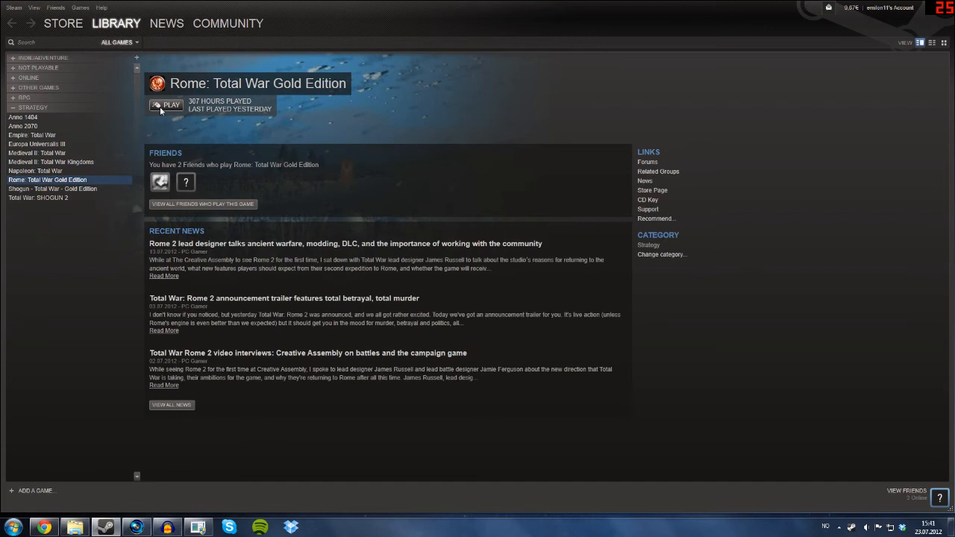
click(165, 104)
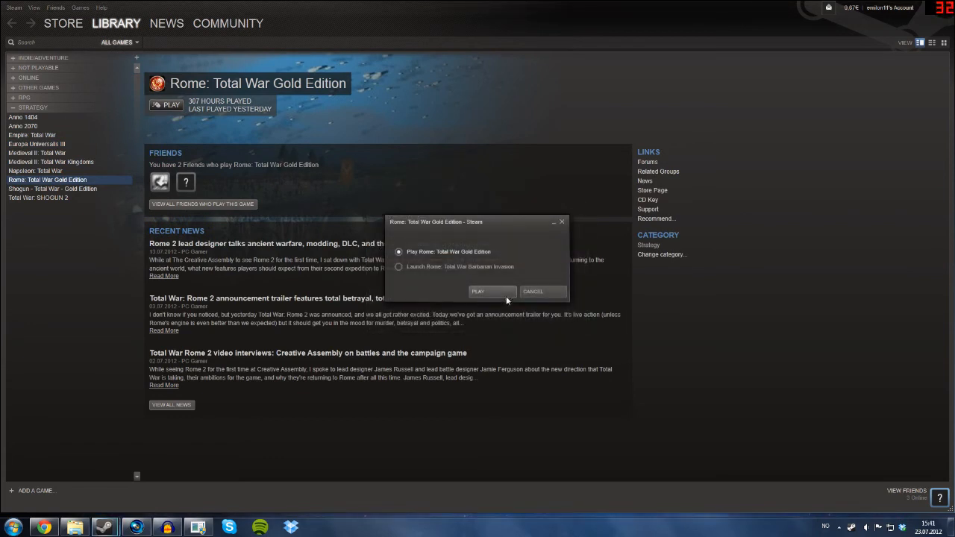
click(477, 291)
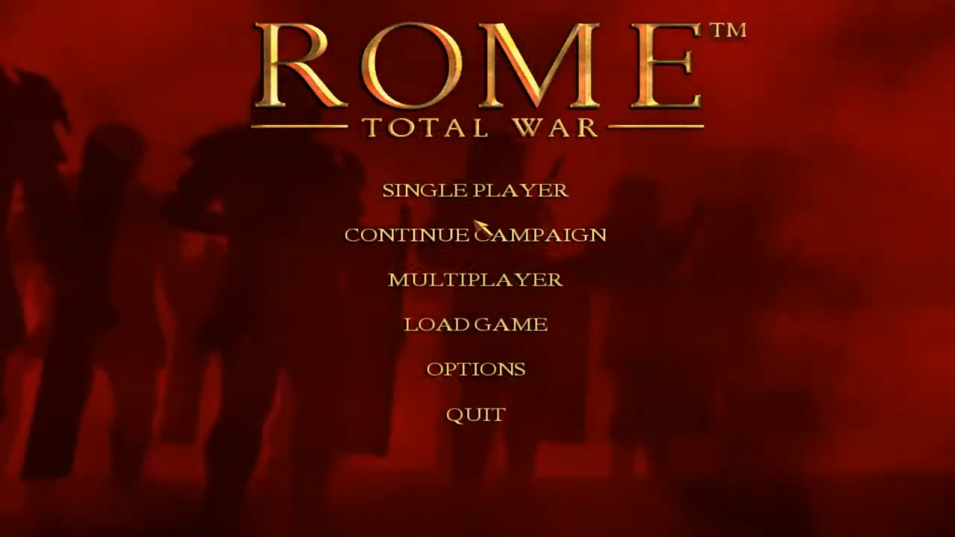
click(475, 188)
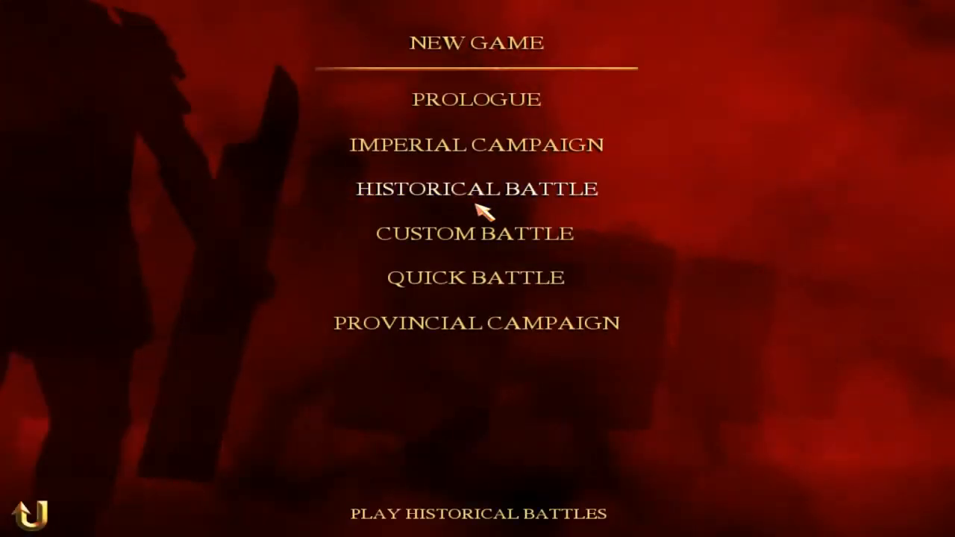
click(476, 143)
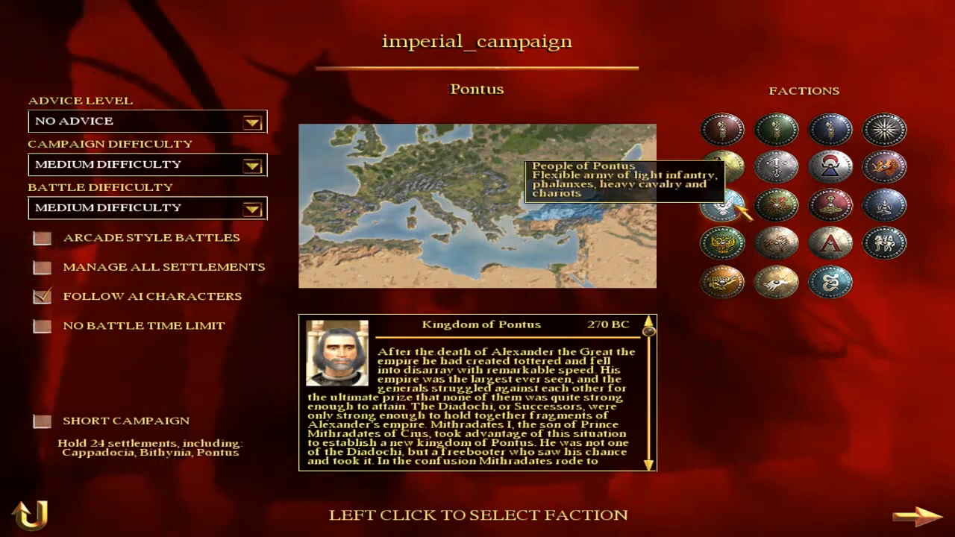
click(830, 242)
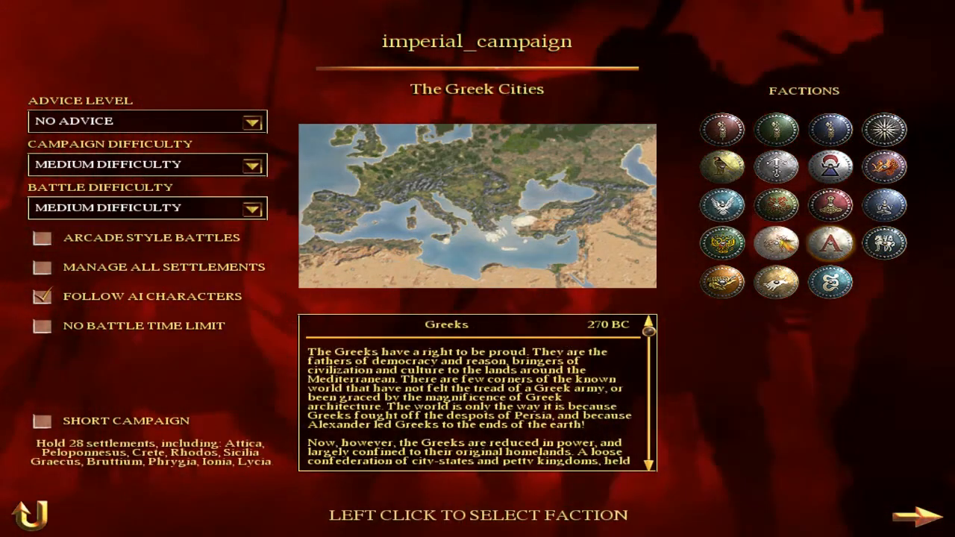
click(722, 282)
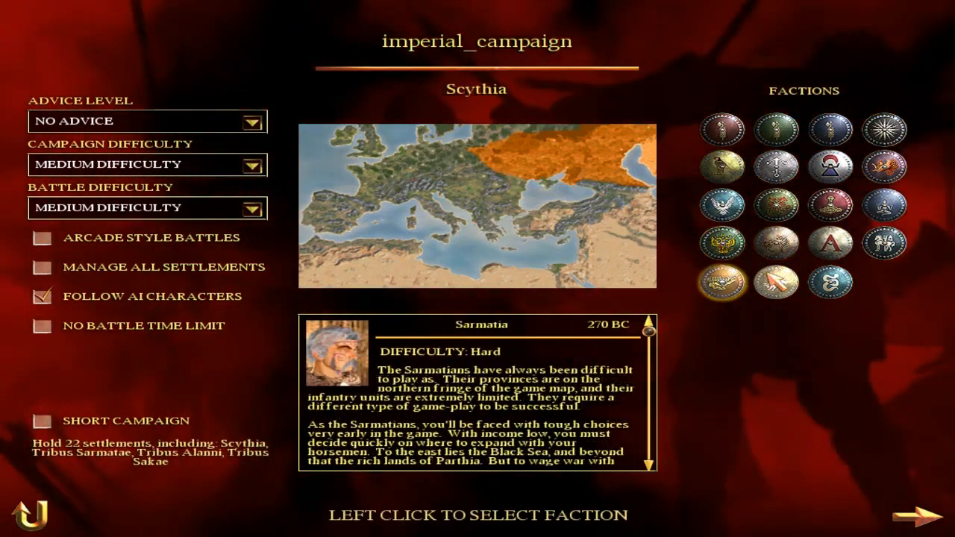
click(775, 167)
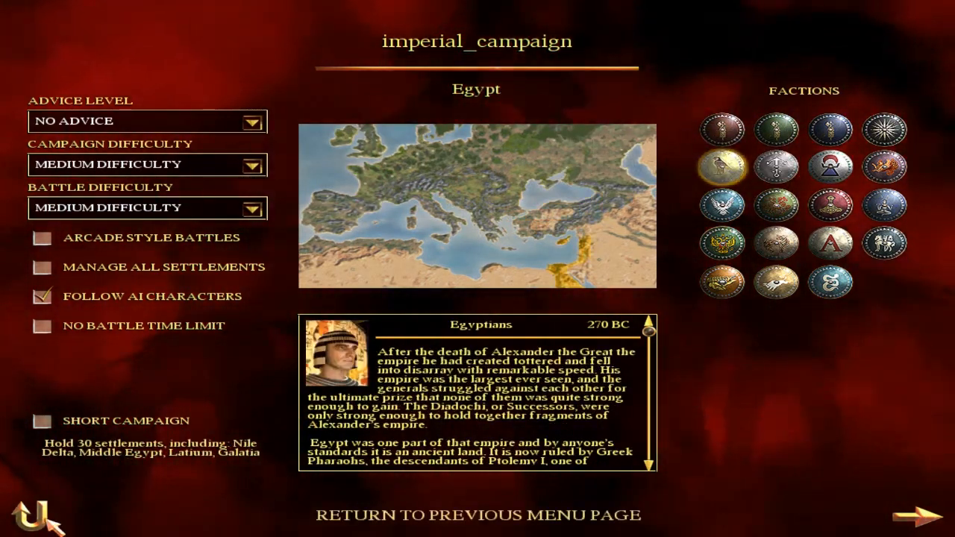
click(33, 513)
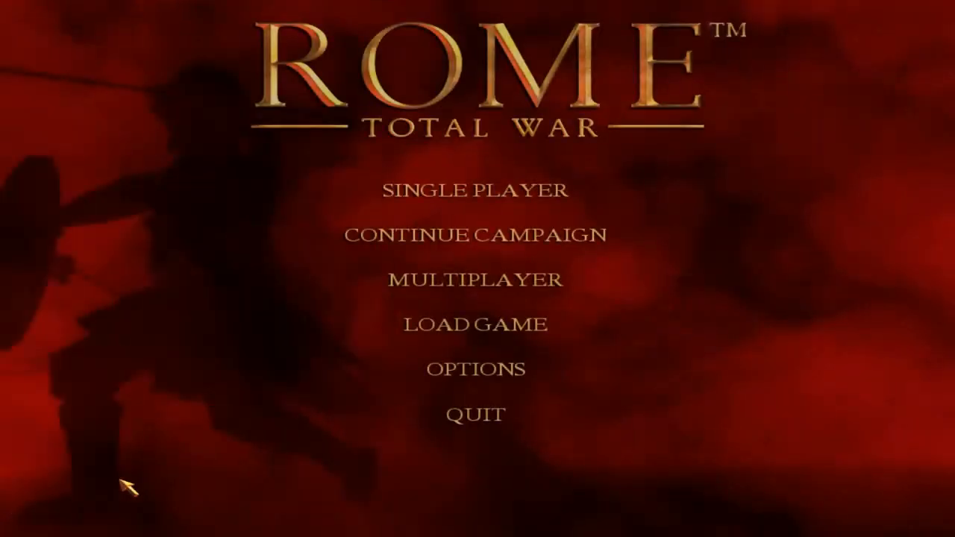